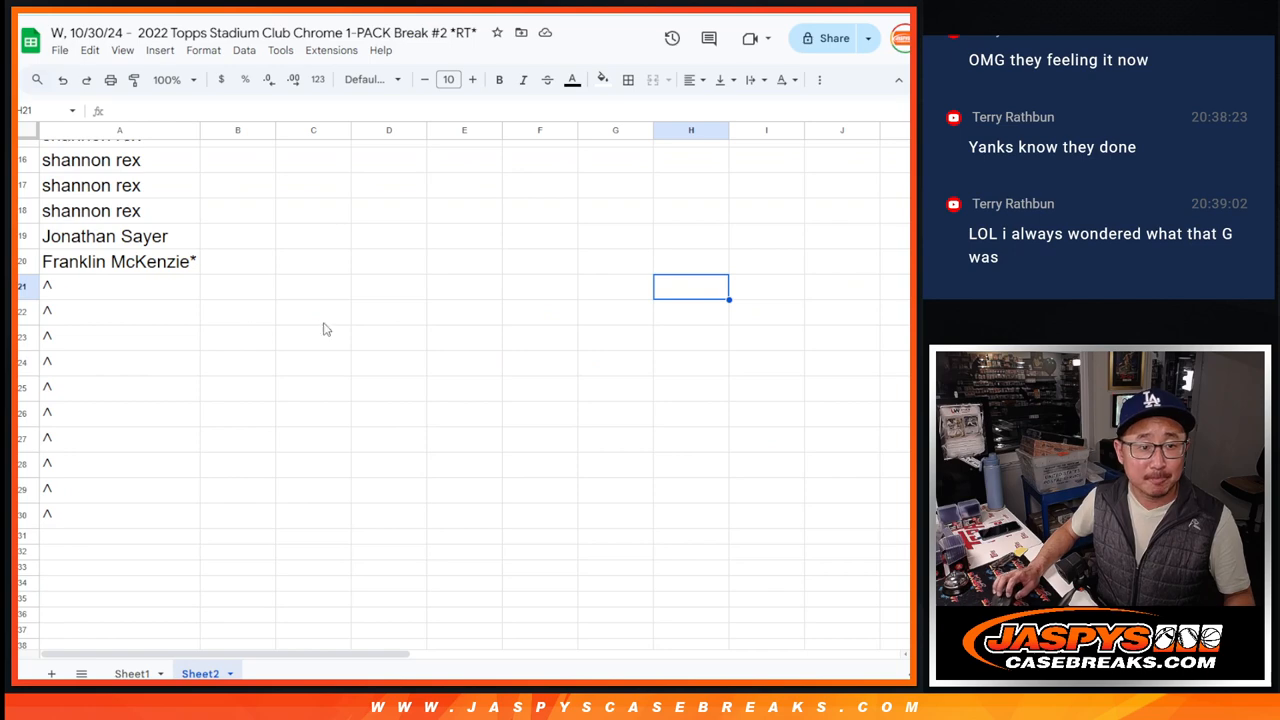
{"action": "scroll", "scroll_direction": "up", "scroll_amount": 3}
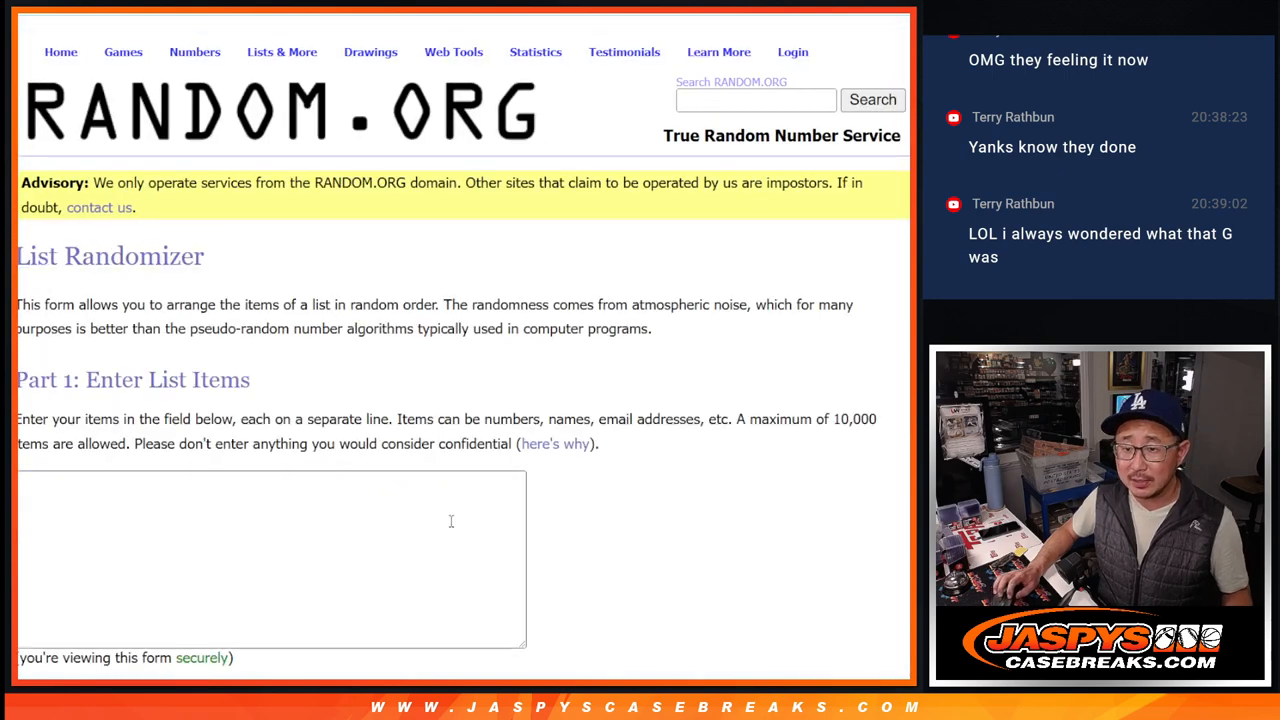
{"action": "type", "text": "Alan Murdock"}
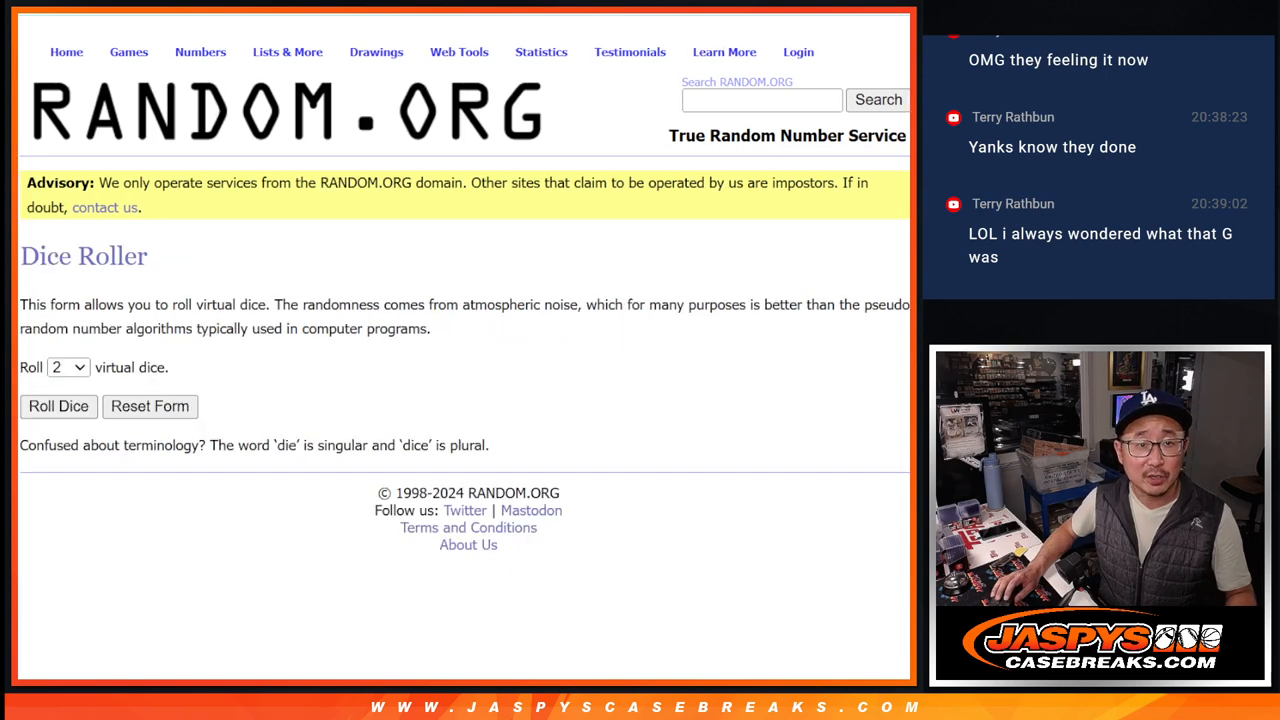
Shuffle the 20 participant names twice on the List Randomizer page.
{"action": "left_click", "coordinate": [56, 406]}
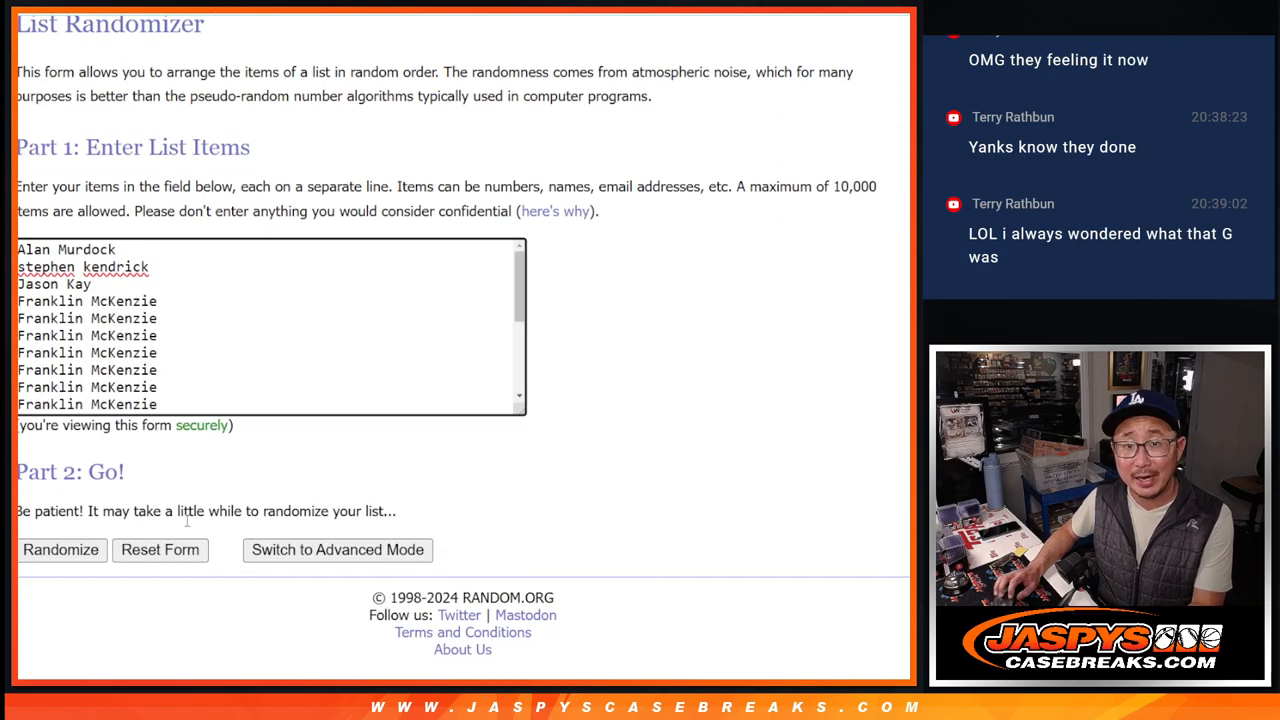
{"action": "left_click", "coordinate": [60, 550]}
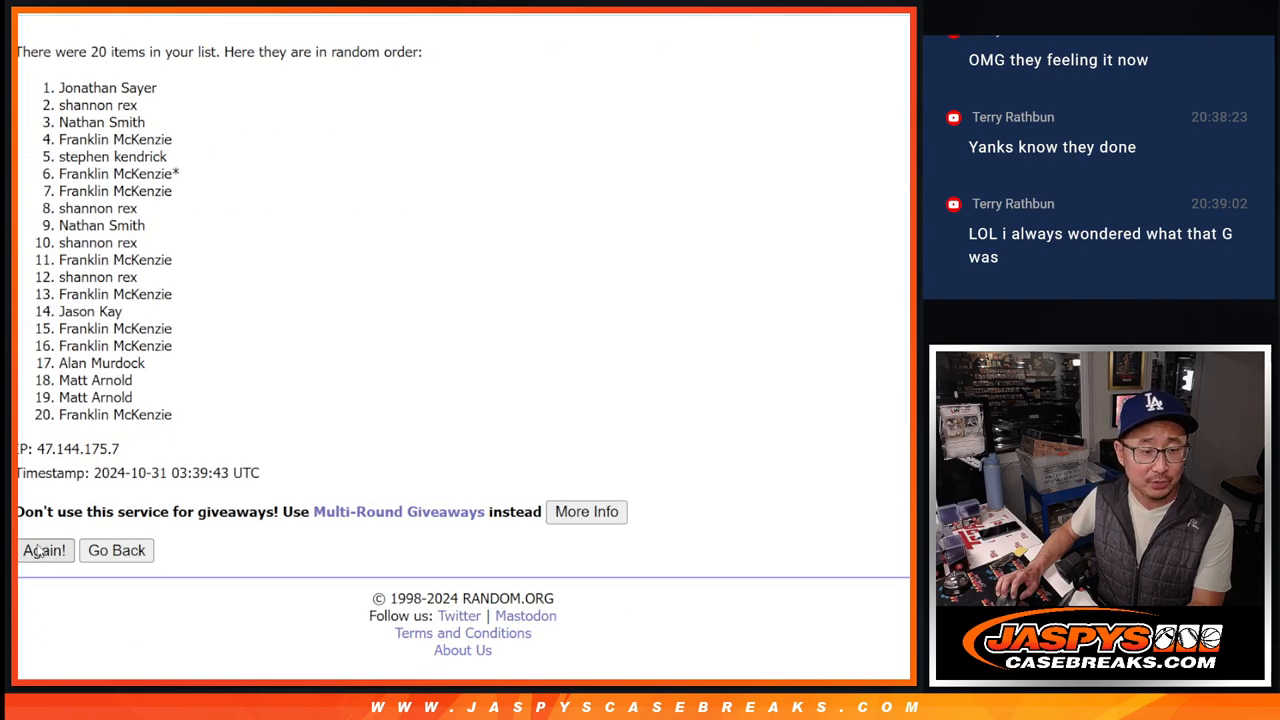
{"action": "left_click", "coordinate": [44, 550]}
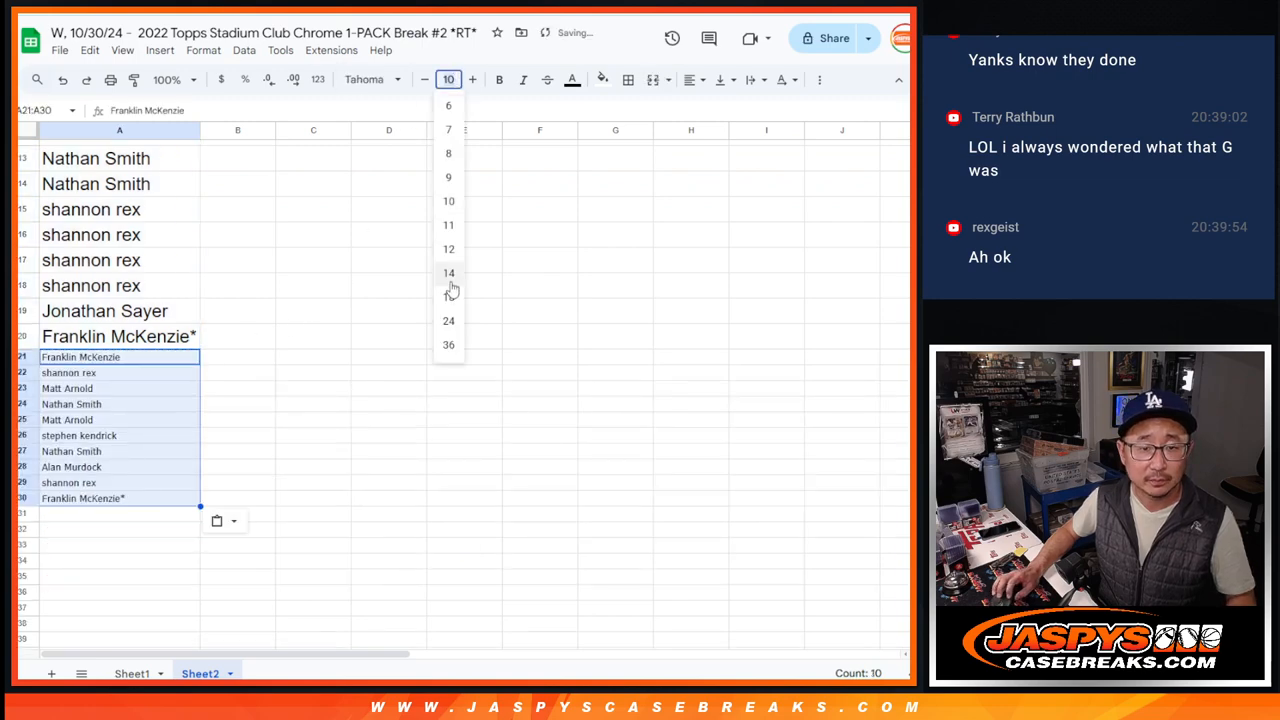
Enlarge the ten new names to size 14 and mark each with a caret.
{"action": "left_click", "coordinate": [448, 272]}
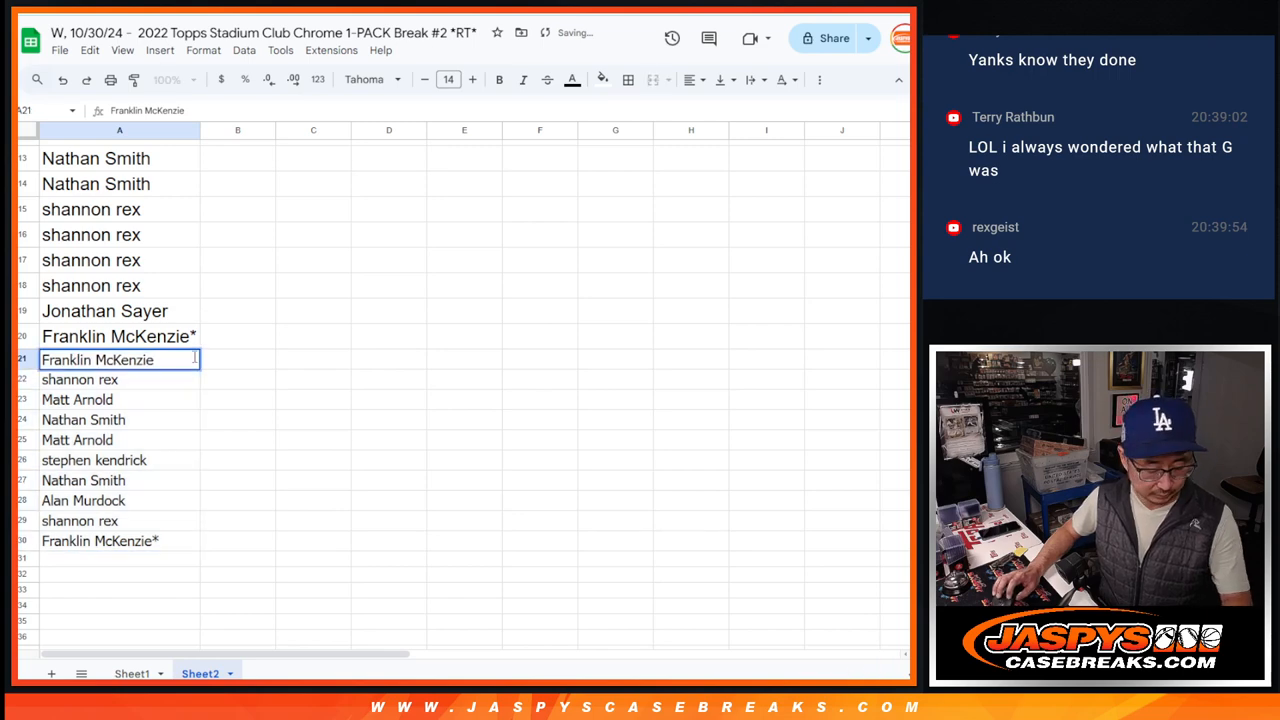
{"action": "type", "text": "*"}
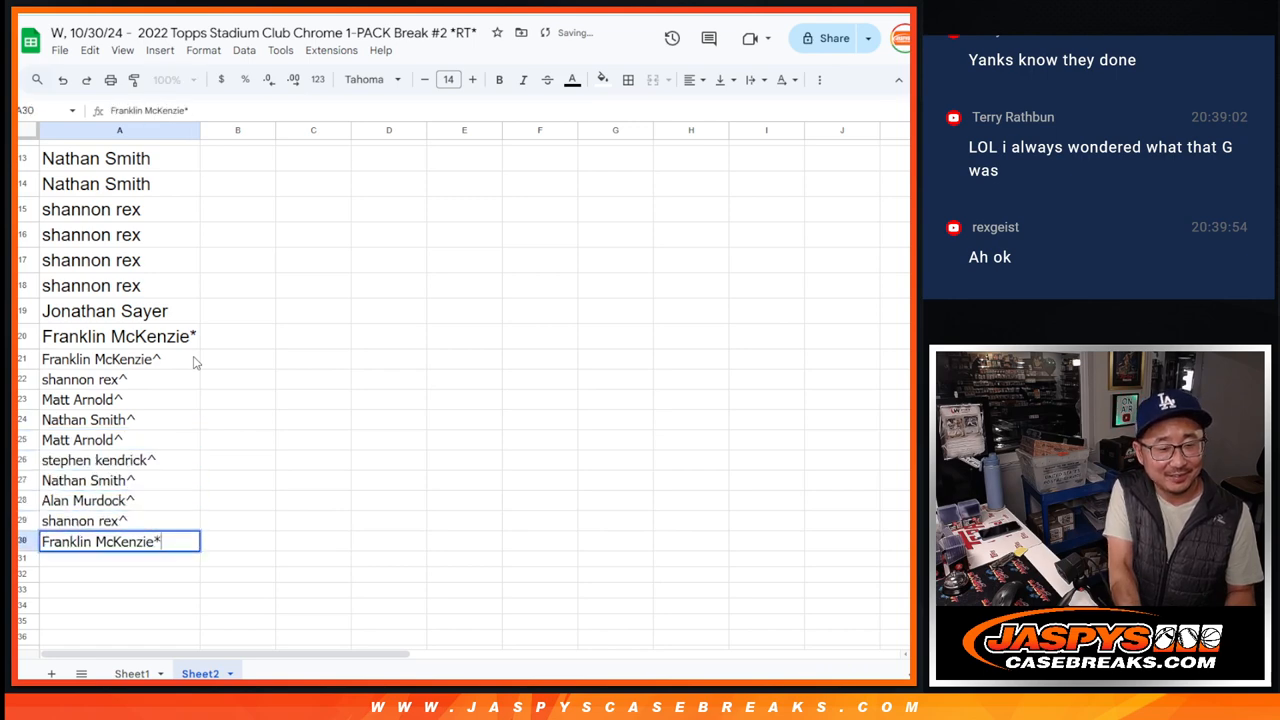
{"action": "key", "text": "Enter"}
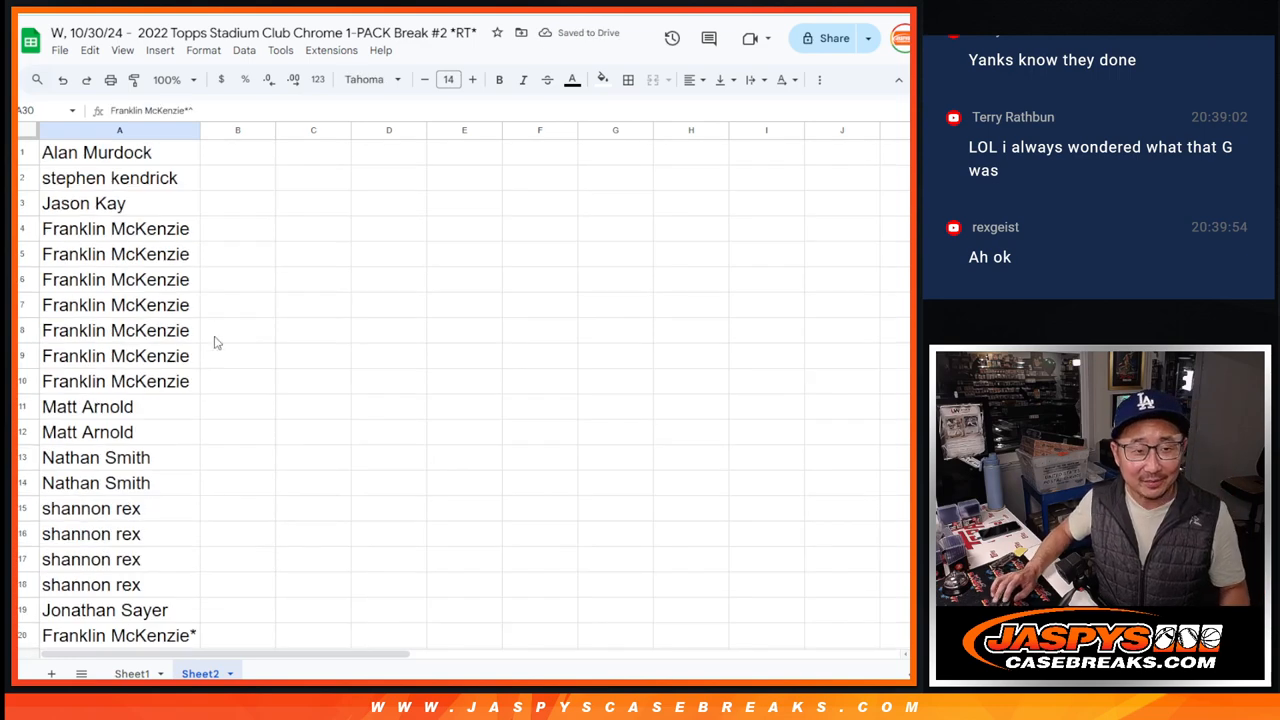
{"action": "left_click", "coordinate": [132, 672]}
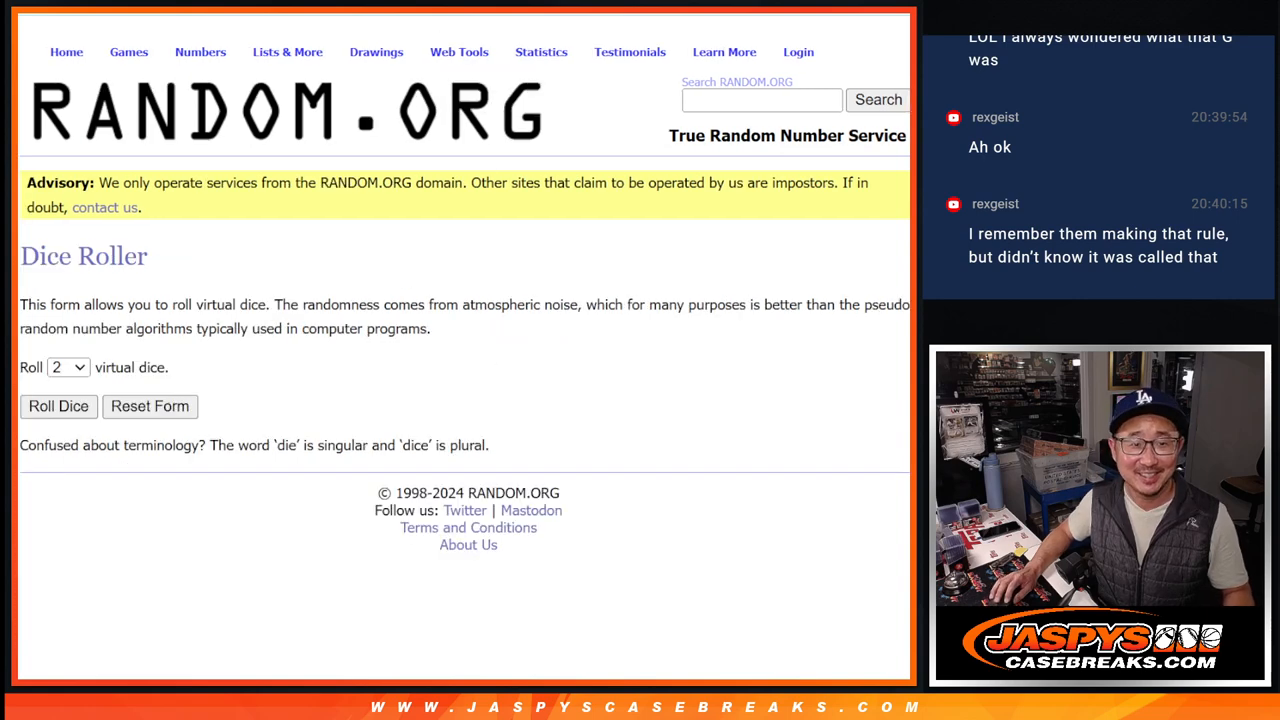
Shuffle the 30-name list repeatedly on the List Randomizer page.
{"action": "left_click", "coordinate": [56, 406]}
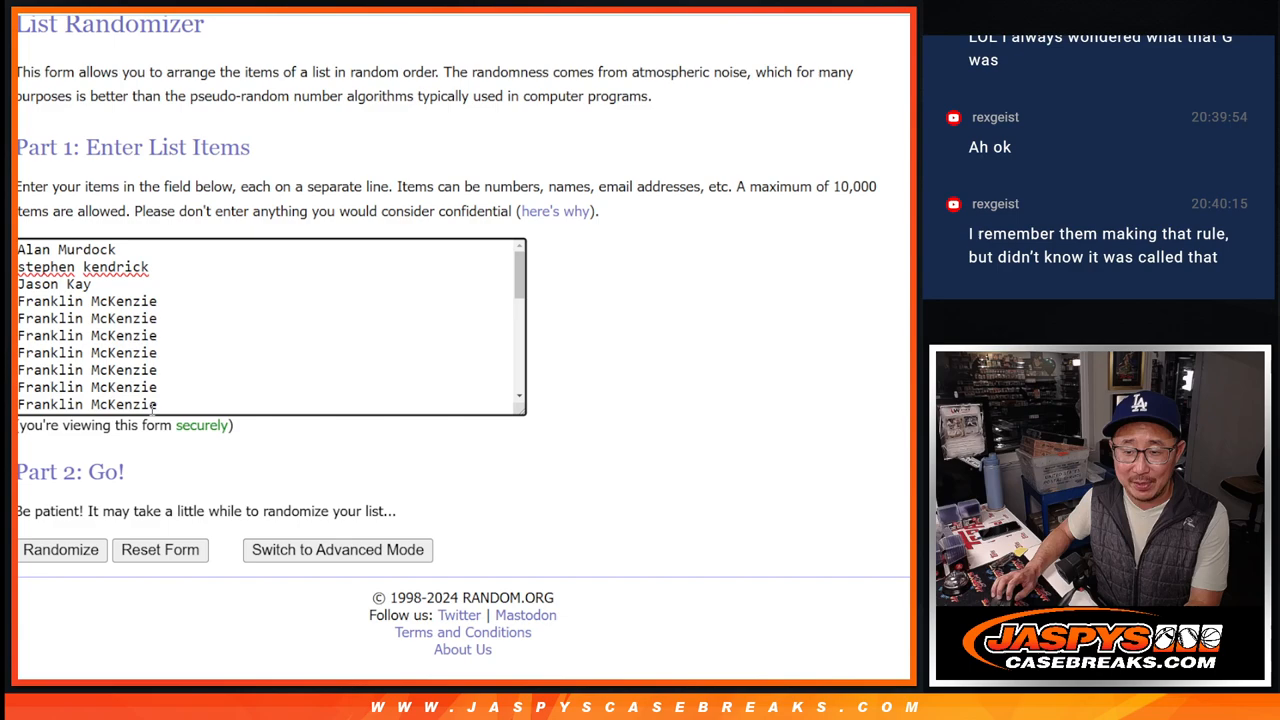
{"action": "left_click", "coordinate": [60, 550]}
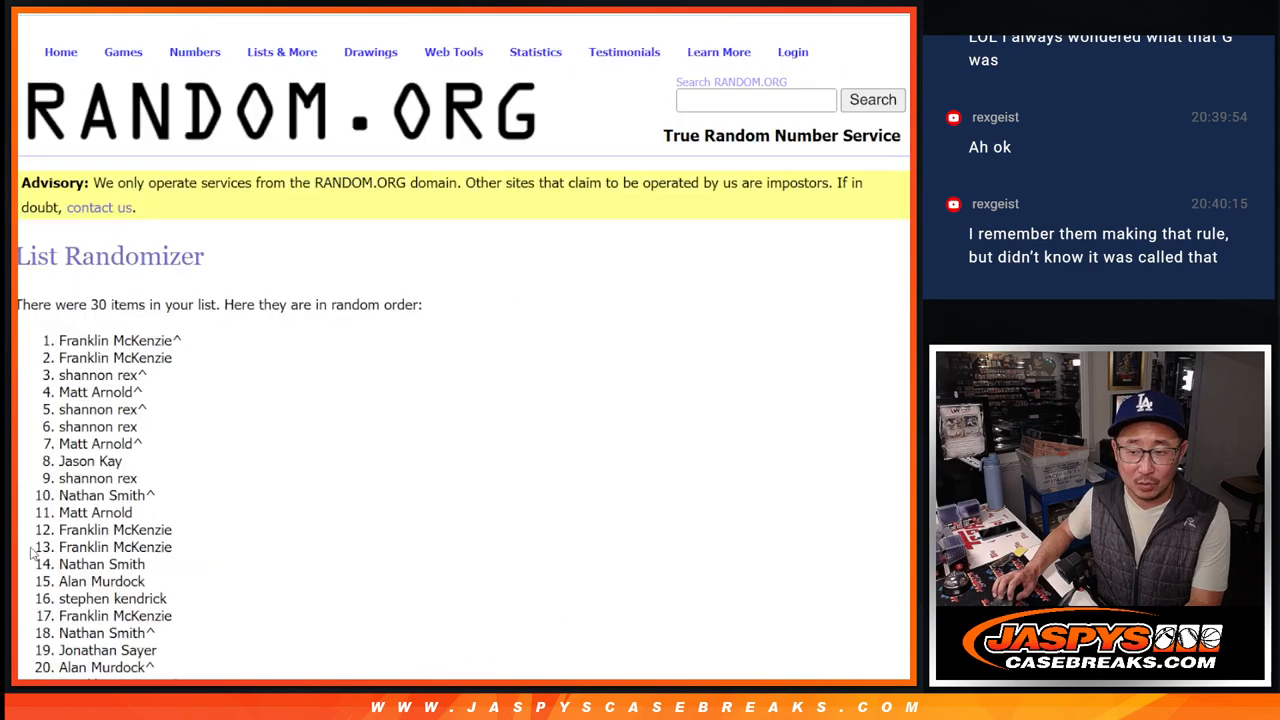
{"action": "scroll", "scroll_direction": "down", "scroll_amount": 3}
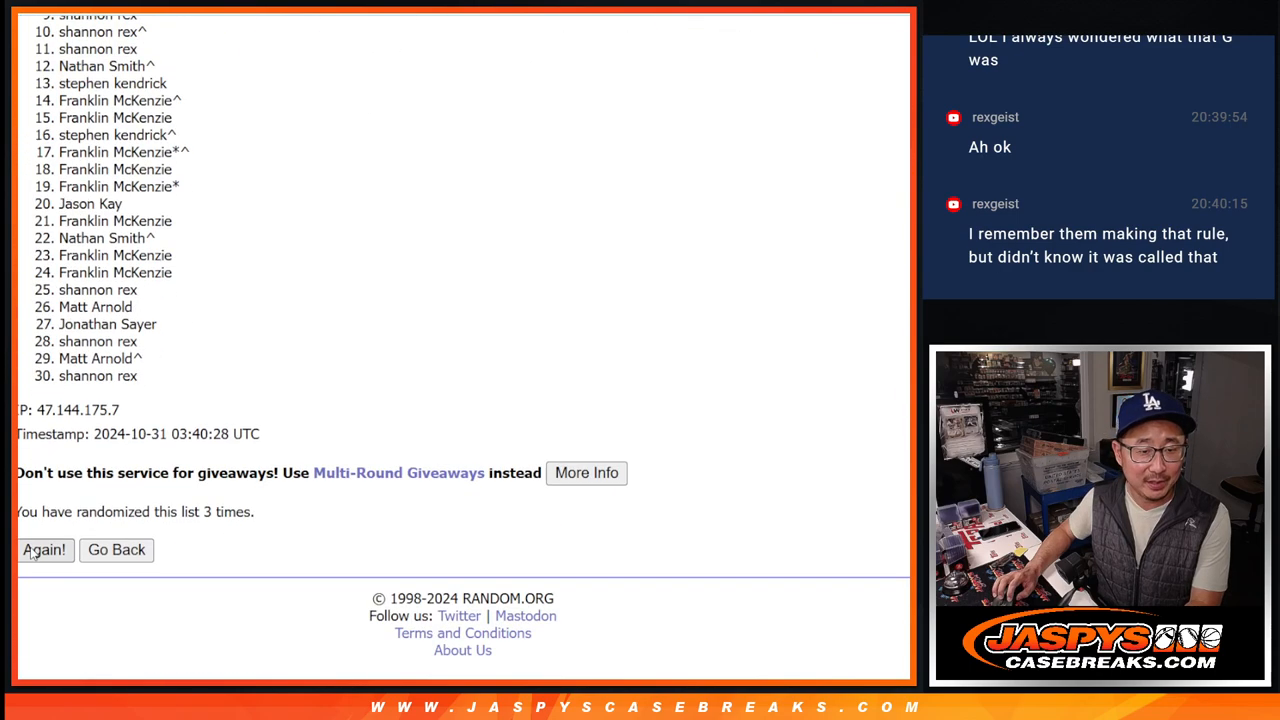
{"action": "left_click", "coordinate": [44, 550]}
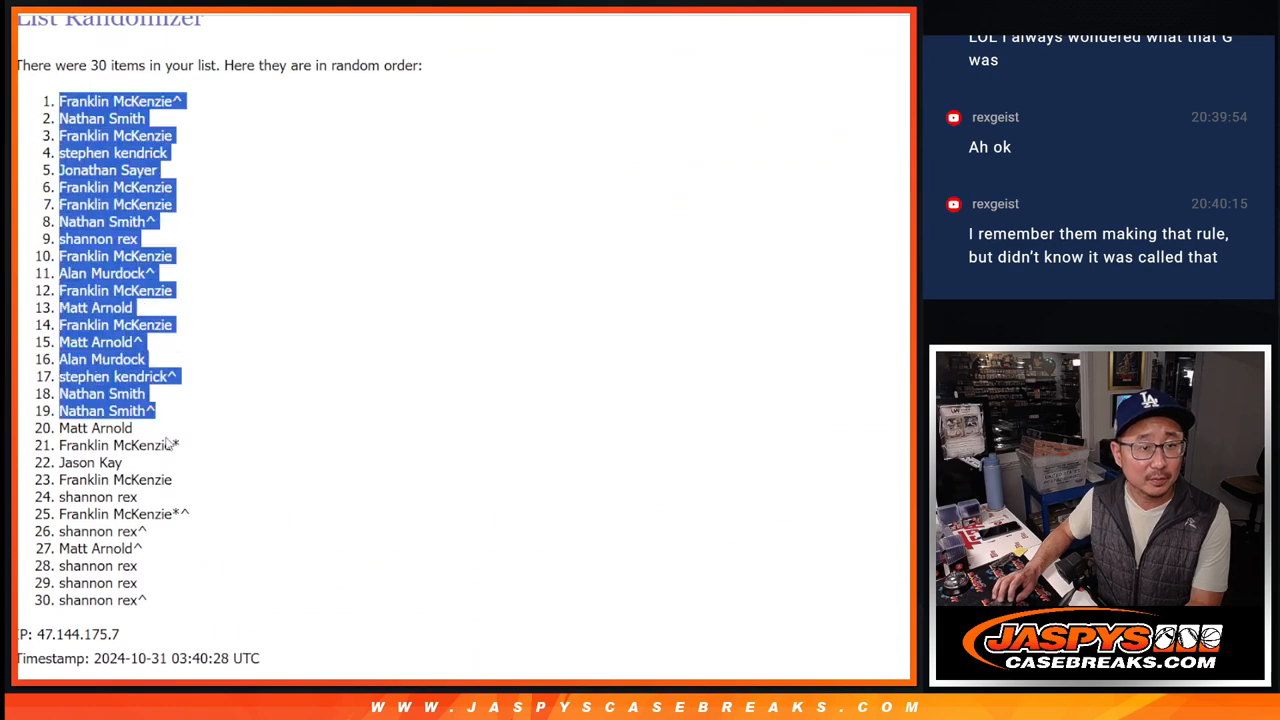
{"action": "scroll", "scroll_direction": "down", "scroll_amount": 3}
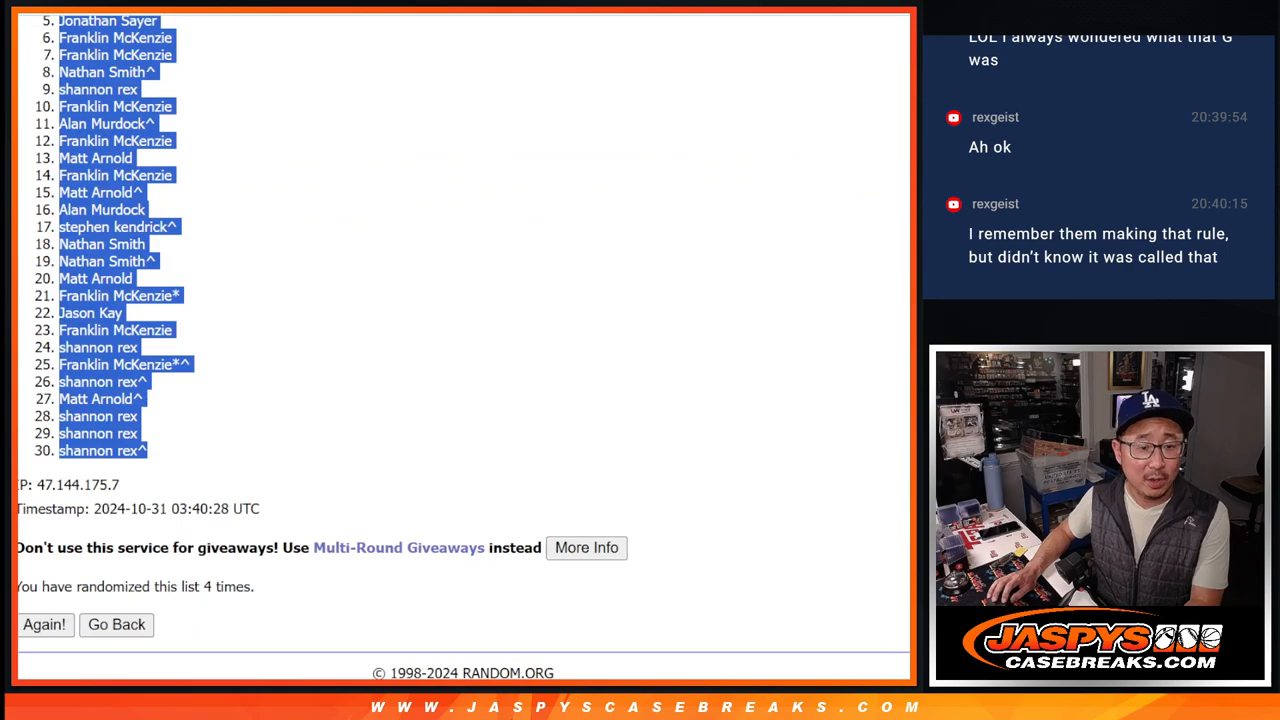
{"action": "left_click", "coordinate": [116, 624]}
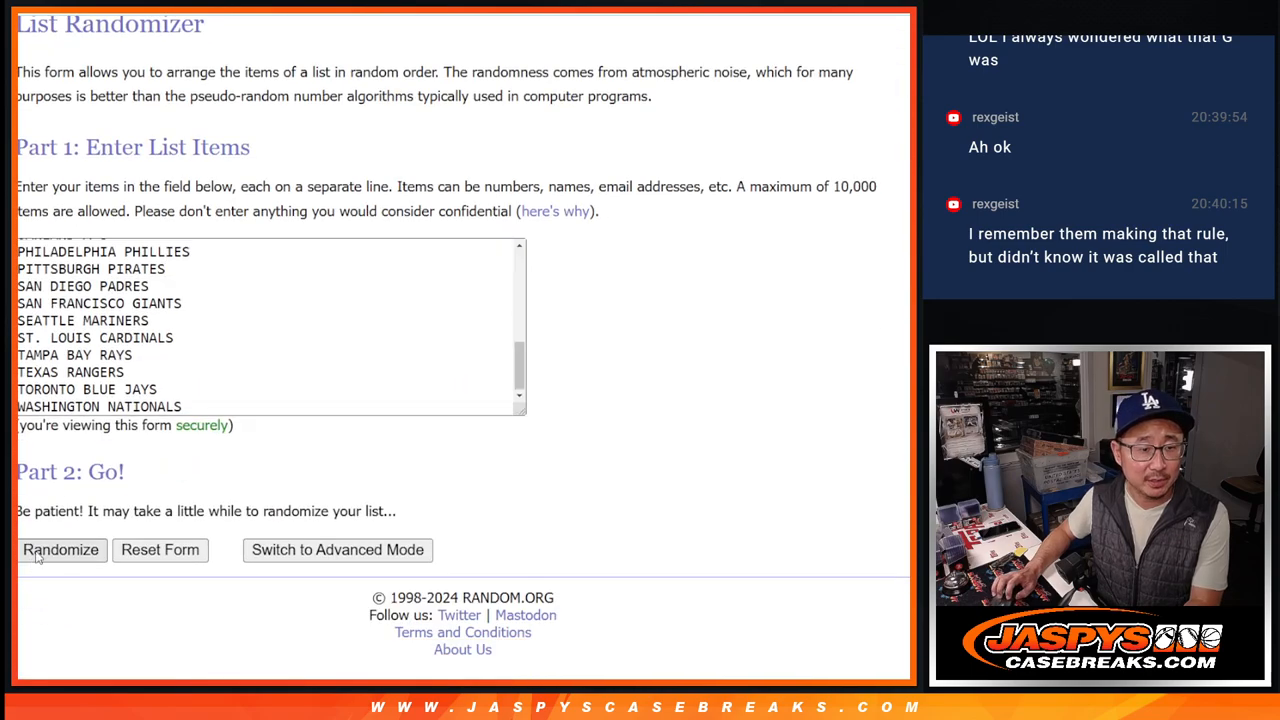
Randomize the list of MLB teams.
{"action": "left_click", "coordinate": [60, 550]}
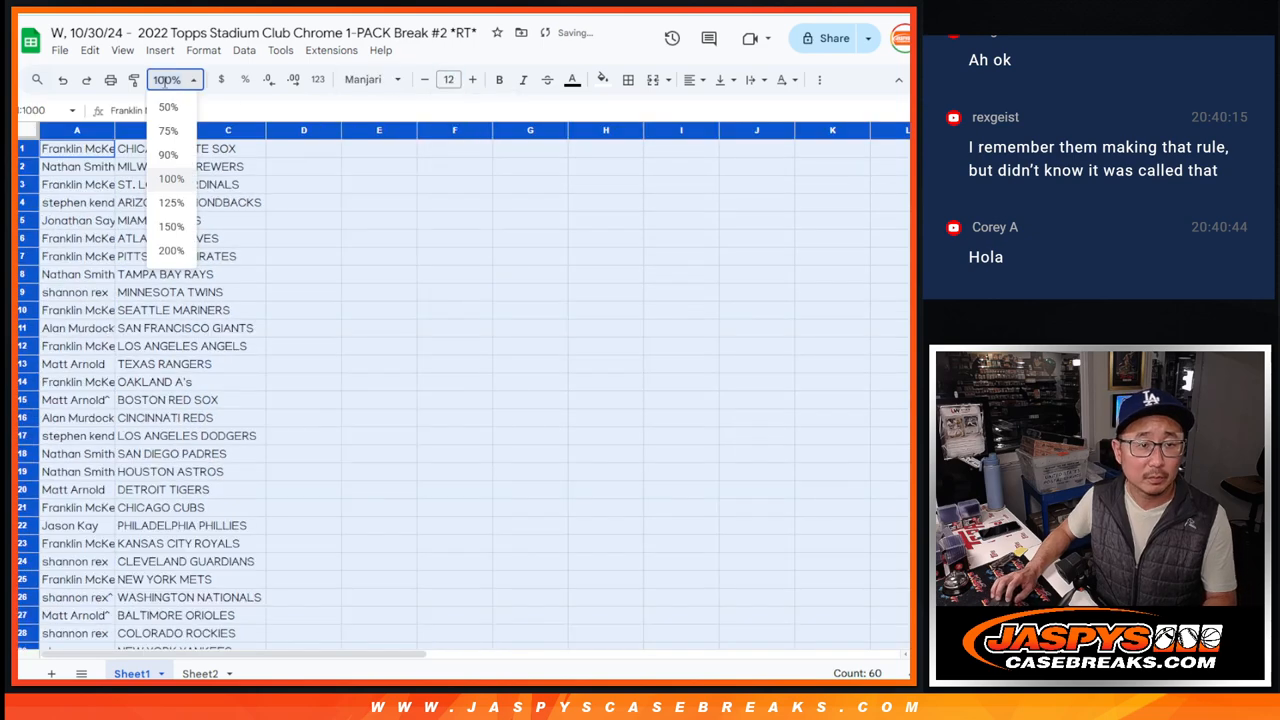
Zoom the sheet to 150% to review the 30 name–team pairings.
{"action": "left_click", "coordinate": [170, 226]}
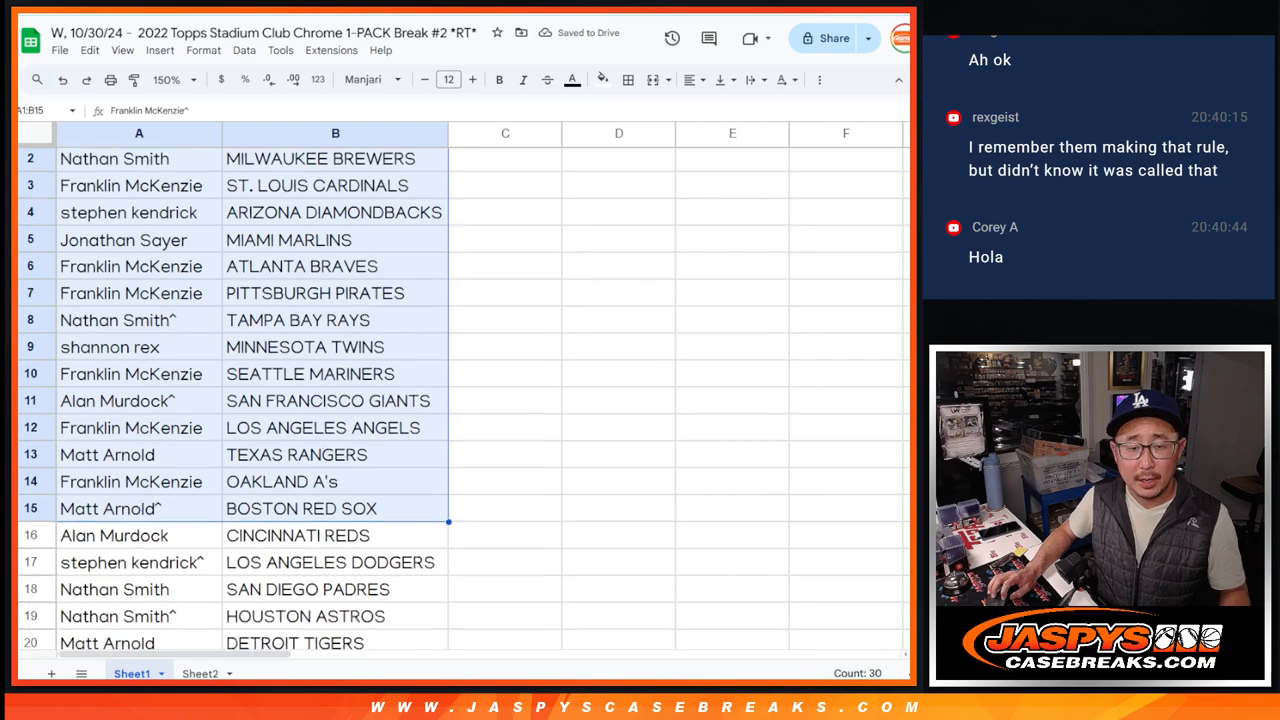
{"action": "scroll", "scroll_direction": "down", "scroll_amount": 3}
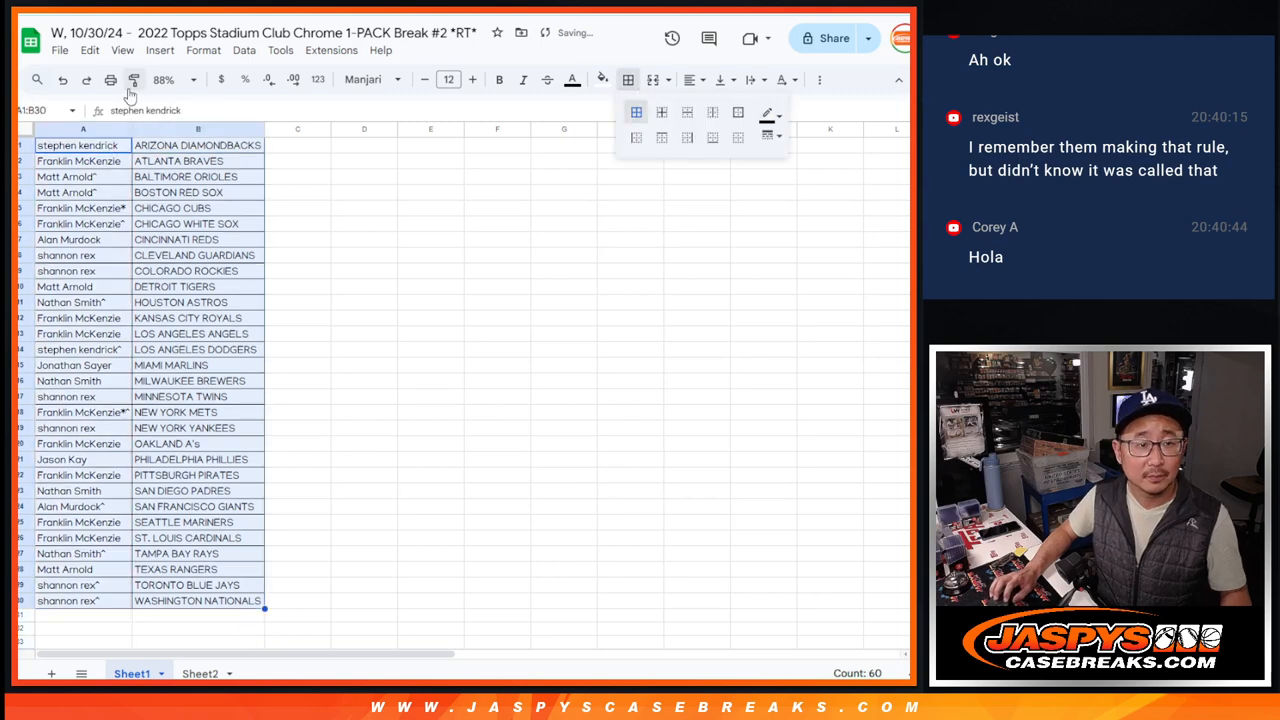
Send the sorted name–team pairings sheet to the printer.
{"action": "left_click", "coordinate": [130, 78]}
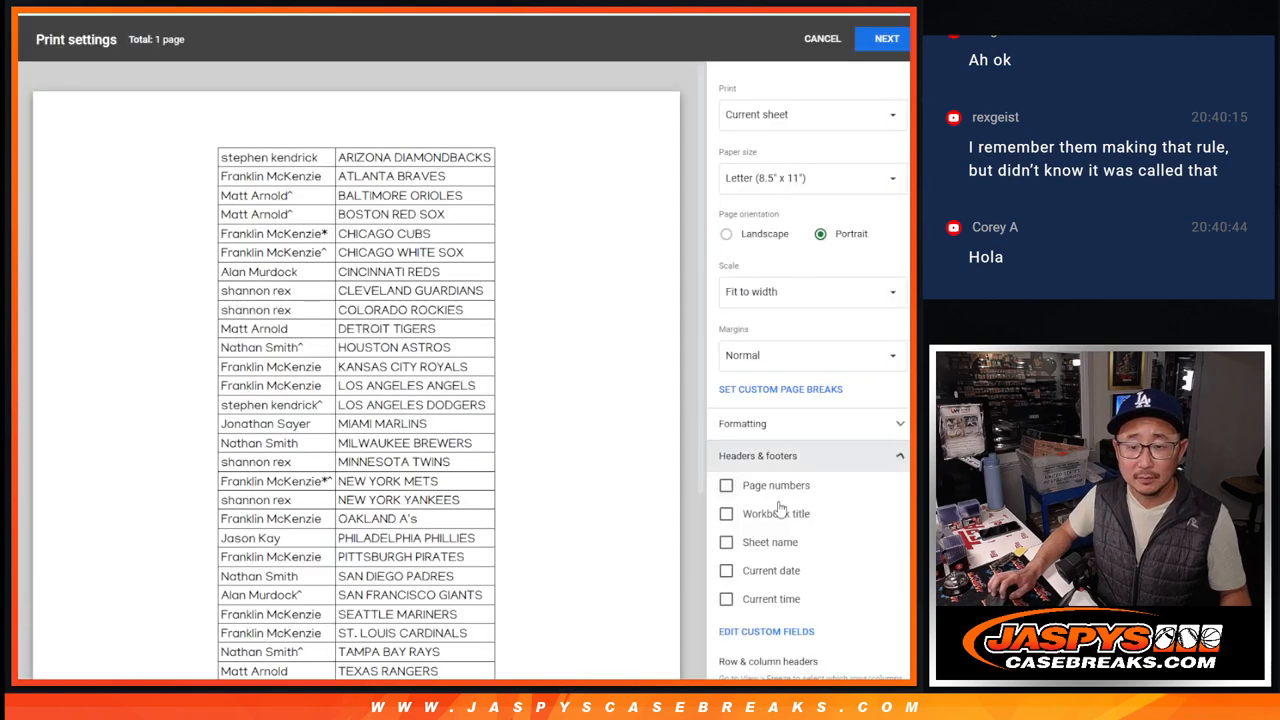
{"action": "left_click", "coordinate": [884, 38]}
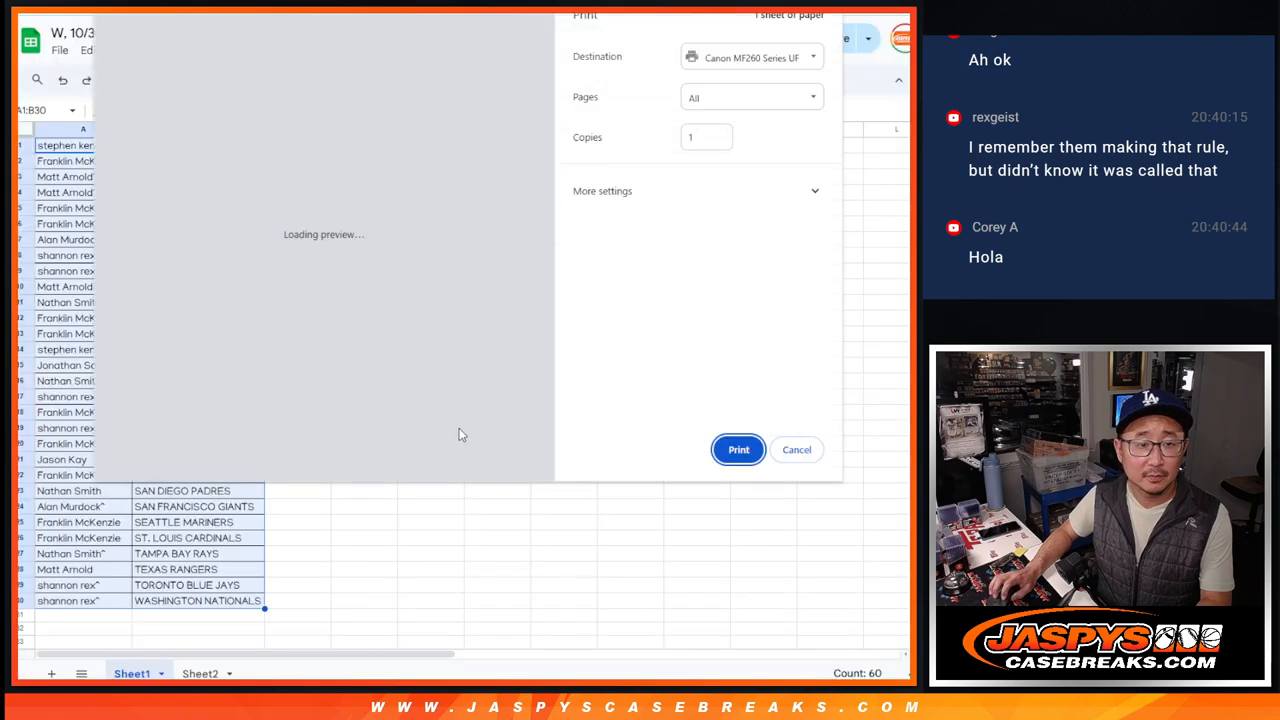
{"action": "left_click", "coordinate": [796, 450]}
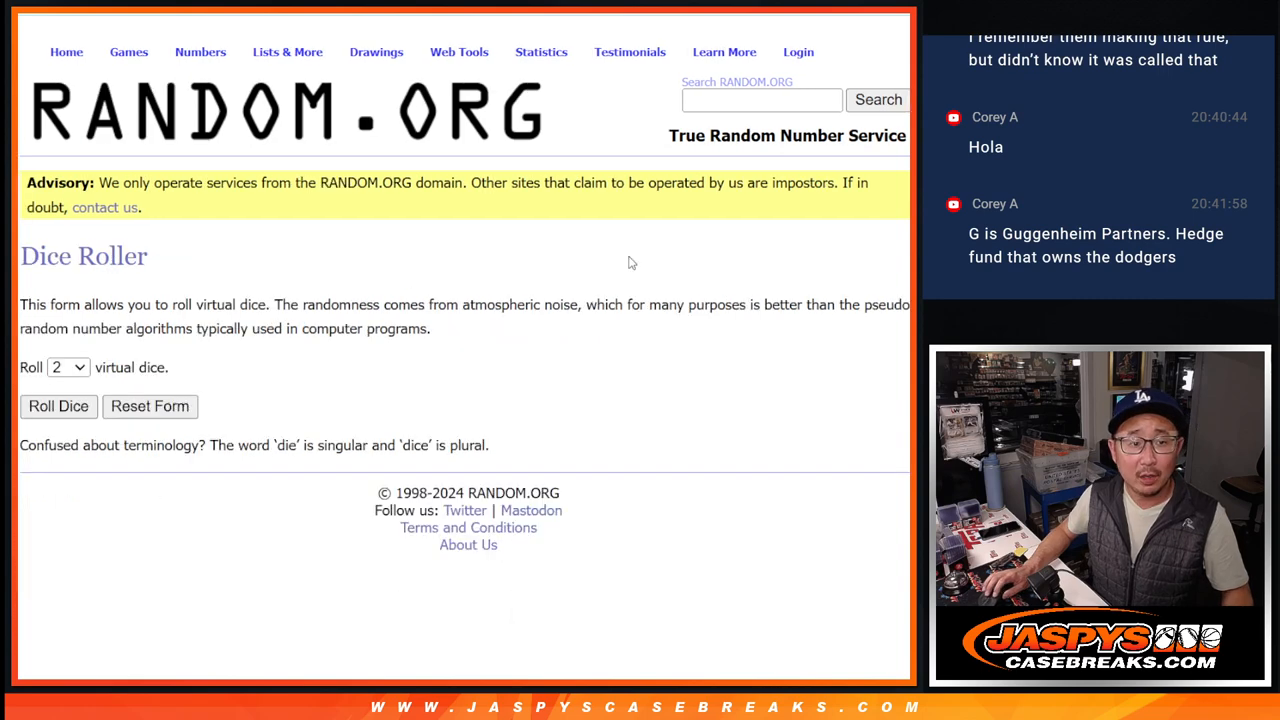
Roll two dice totalling six, then shuffle the 30-name list that many times.
{"action": "left_click", "coordinate": [58, 406]}
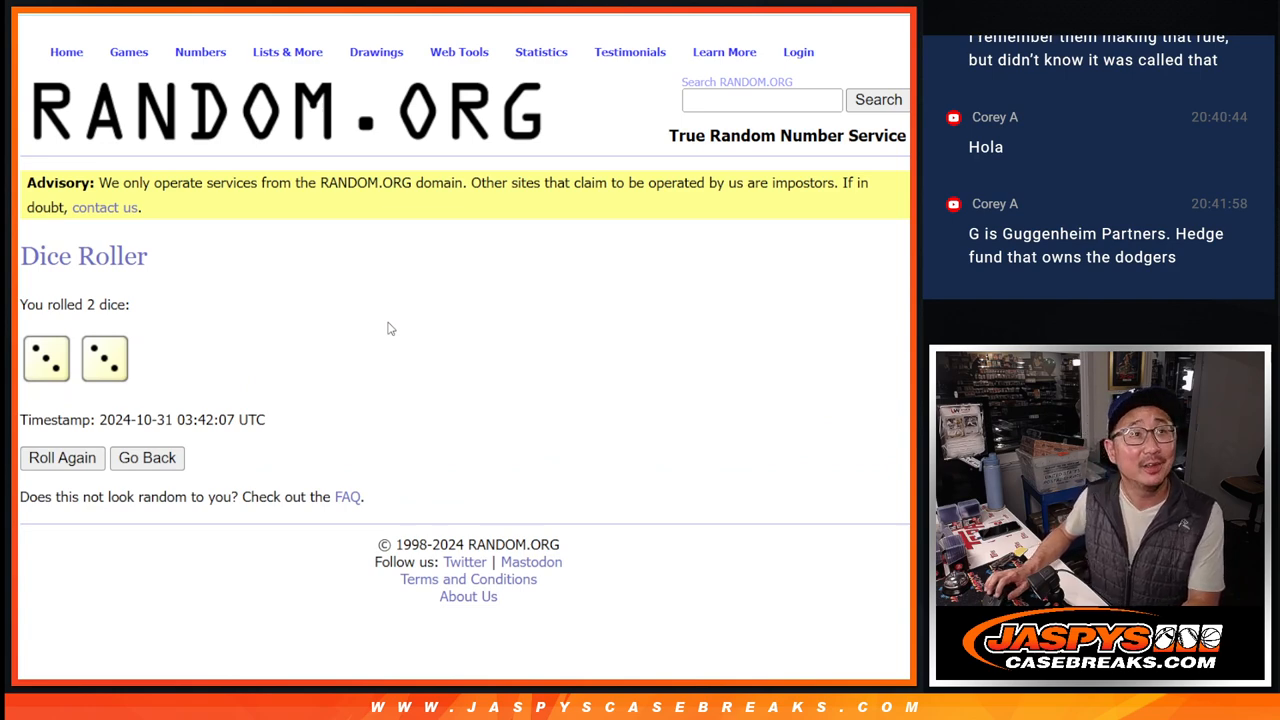
{"action": "mouse_move", "coordinate": [416, 308]}
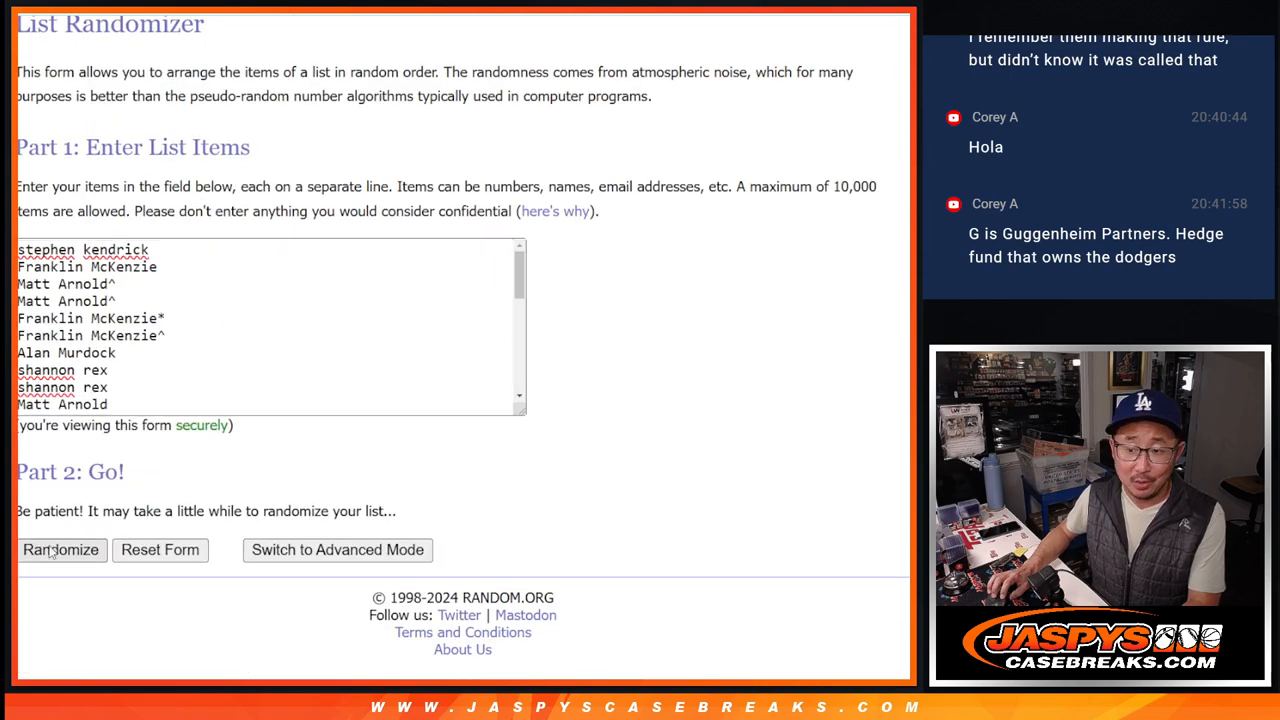
{"action": "left_click", "coordinate": [60, 550]}
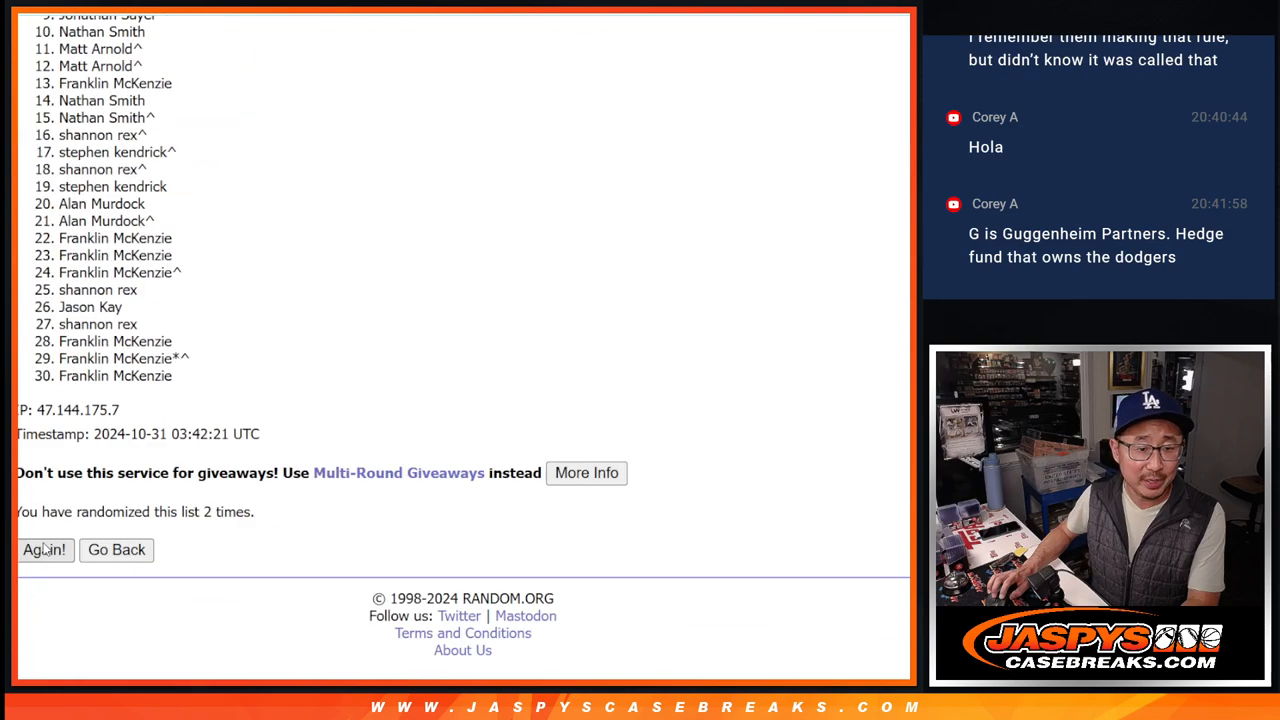
{"action": "left_click", "coordinate": [44, 550]}
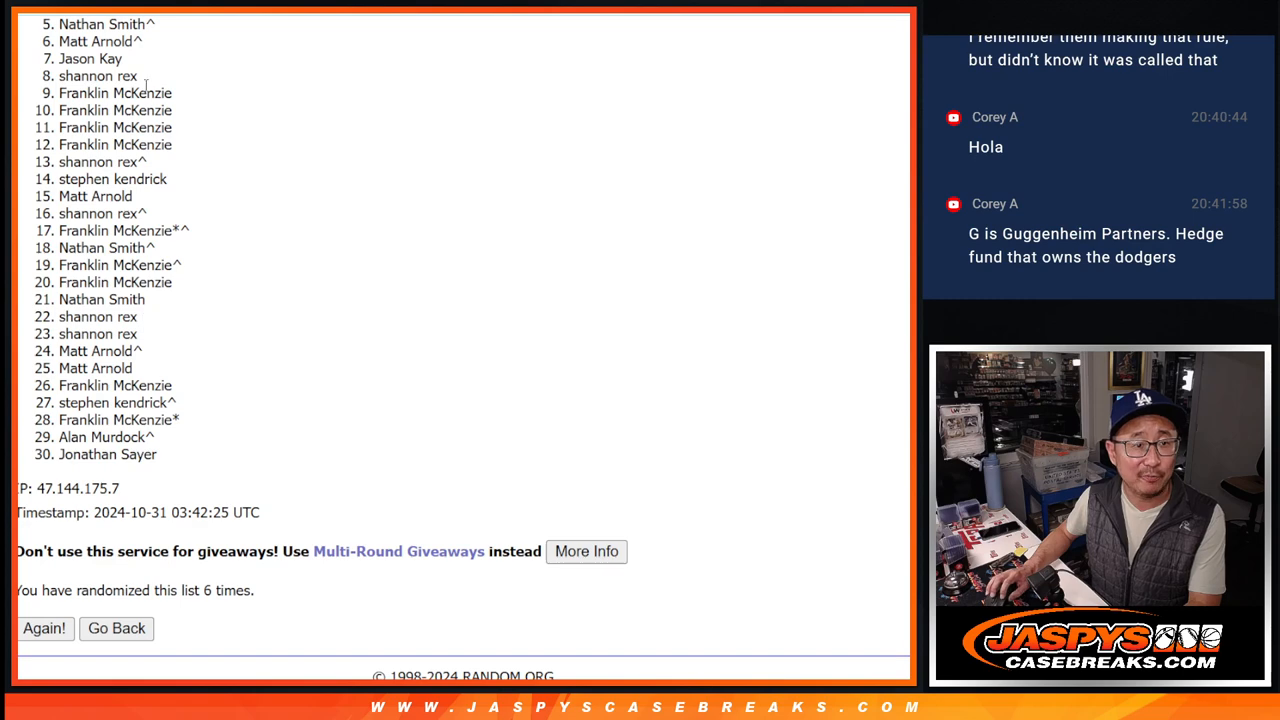
{"action": "mouse_move", "coordinate": [670, 364]}
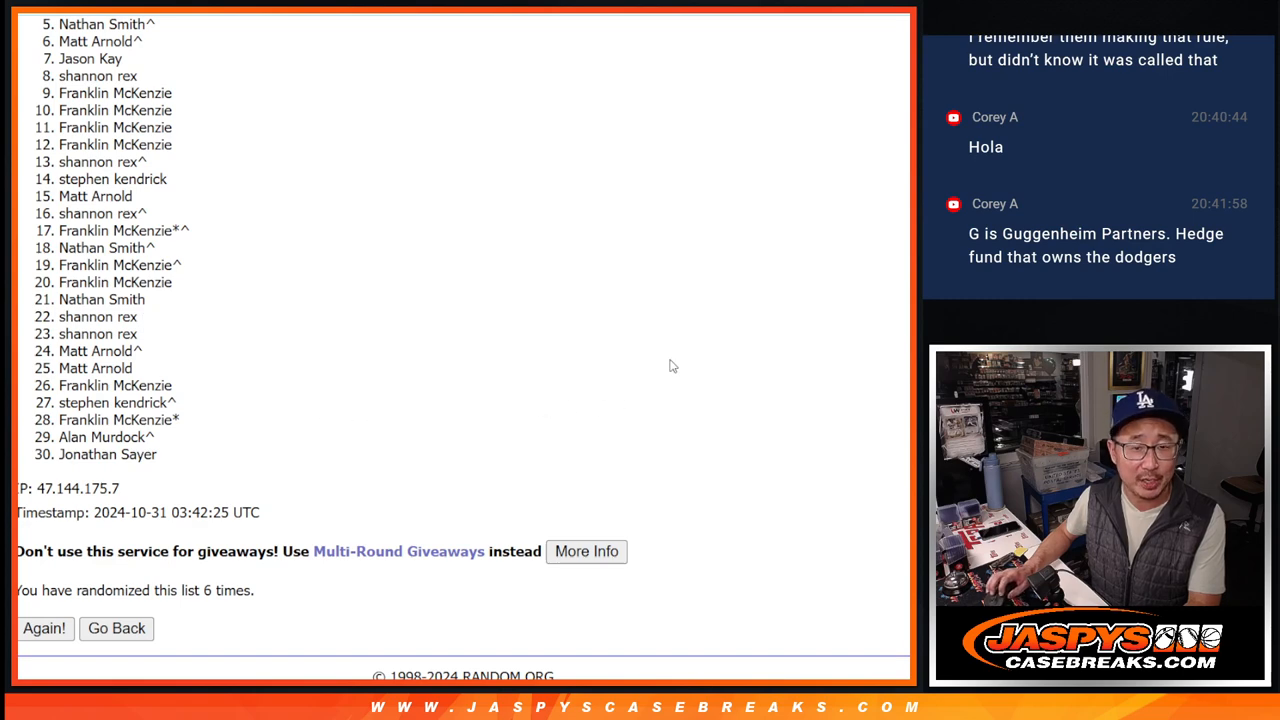